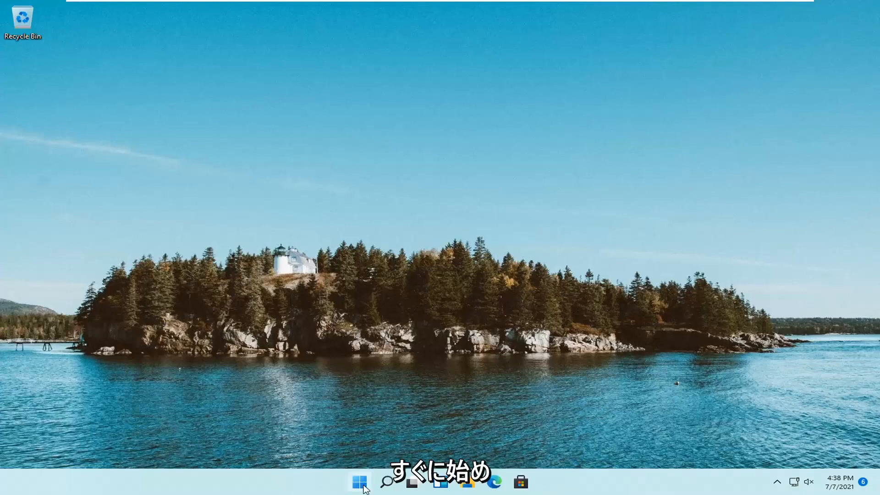
Bring up the Start button's power-user menu to reach Settings.
right_click(358, 482)
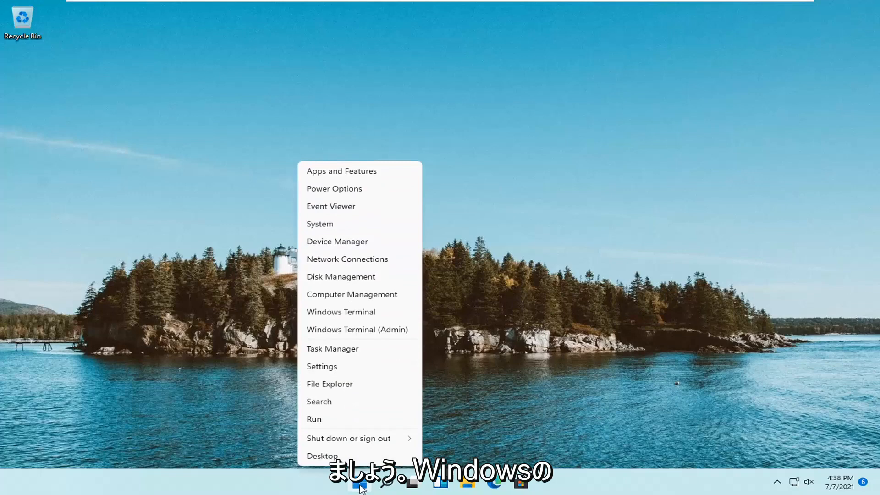
mouse_move(329, 384)
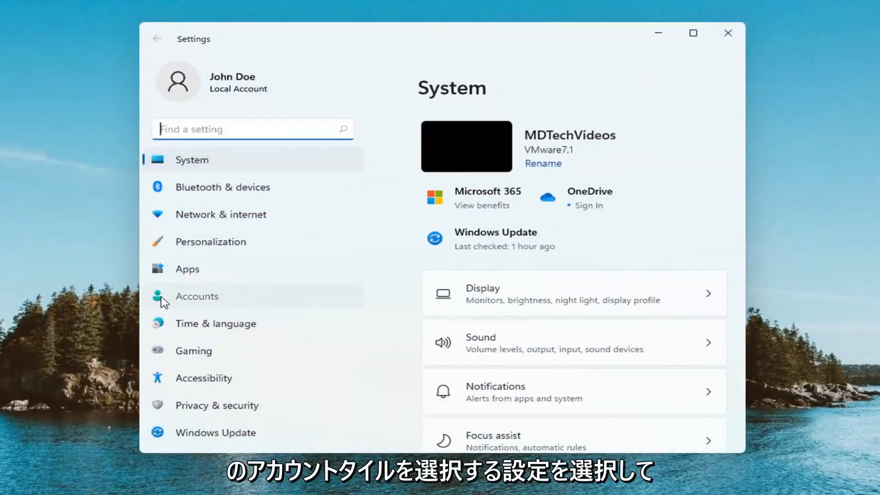
Go to Accounts › Sign-in options in Windows Settings.
left_click(197, 296)
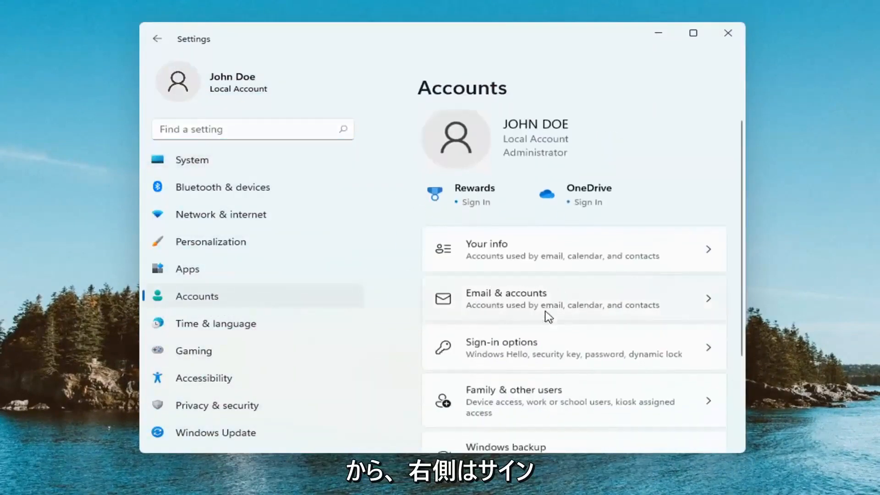
scroll("down", 3)
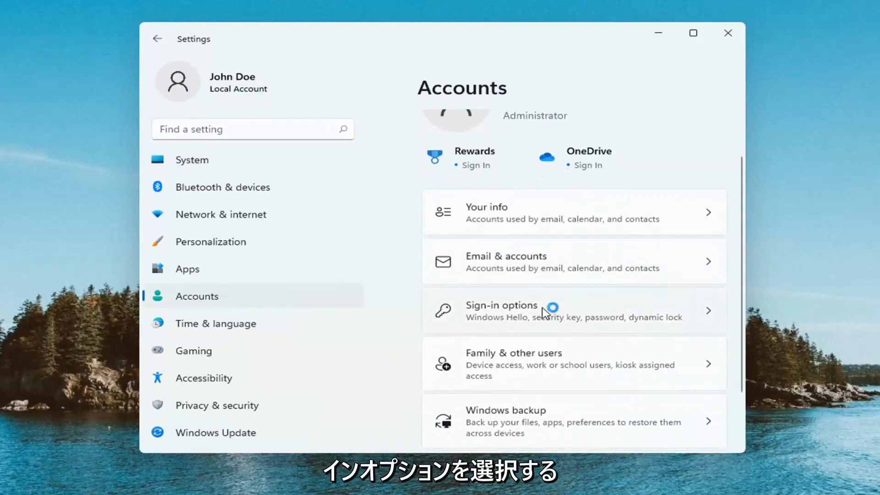
left_click(501, 305)
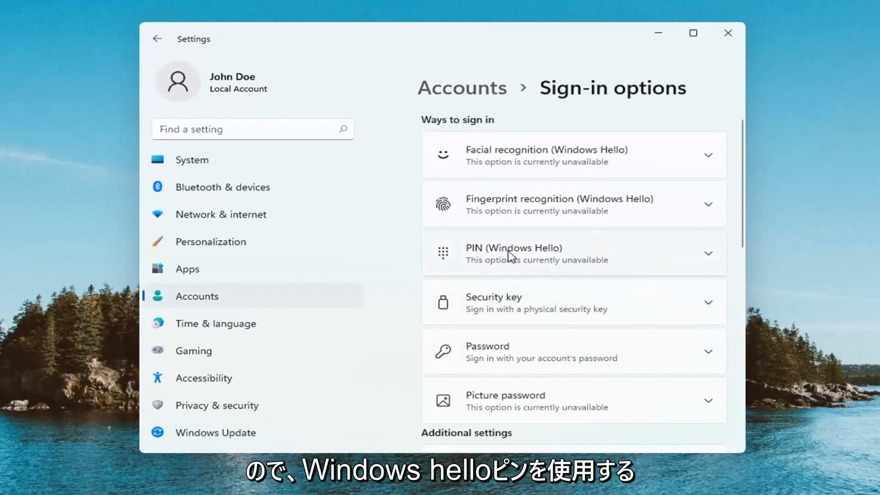
mouse_move(486, 362)
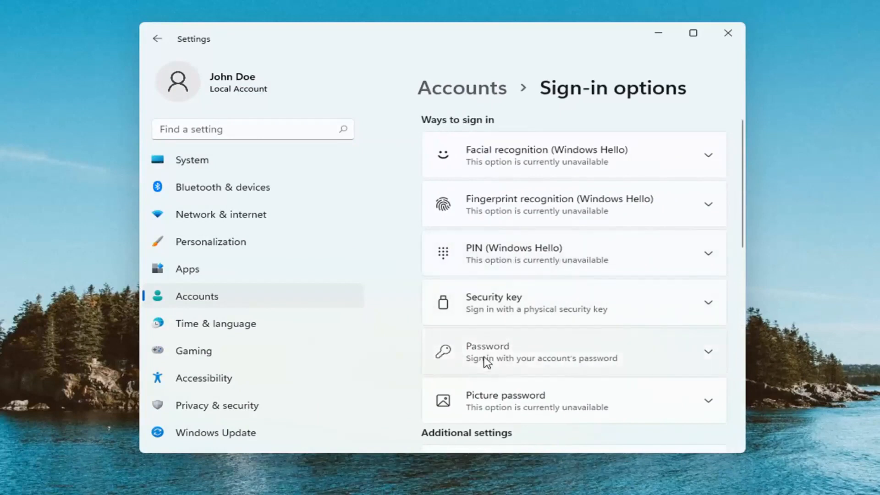
Add a password with a hint to the local account via the Password option.
left_click(573, 351)
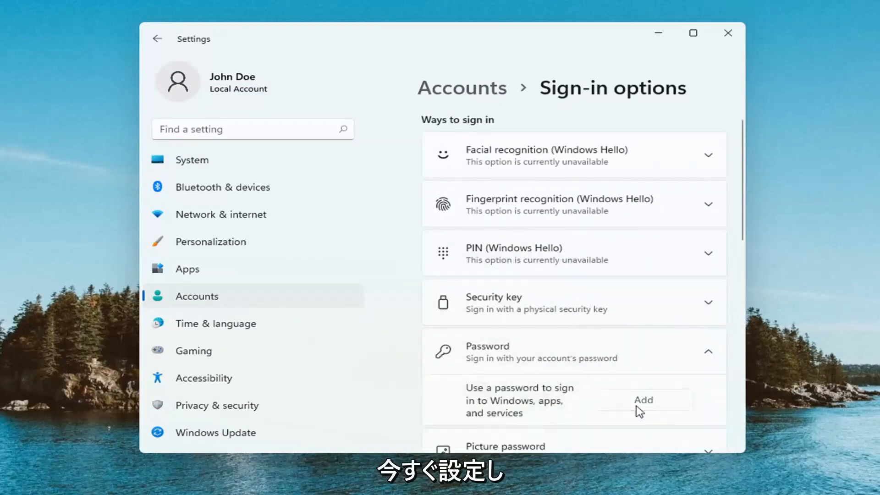
left_click(644, 400)
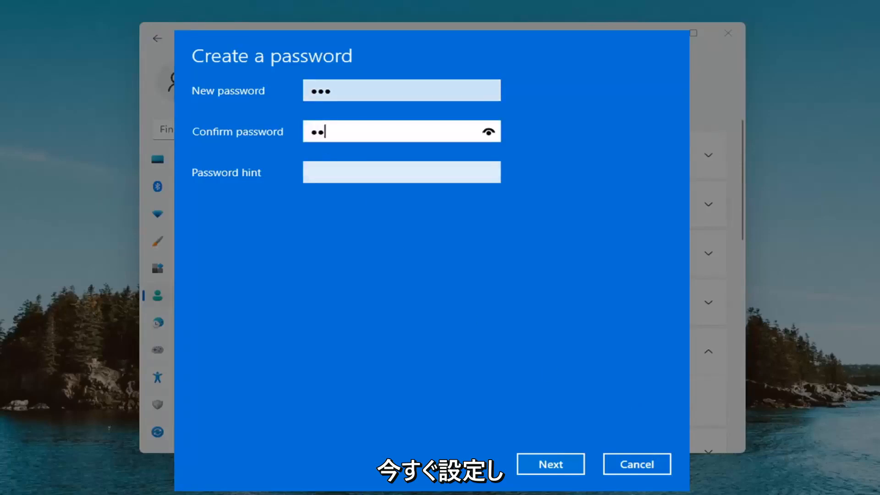
type("ab")
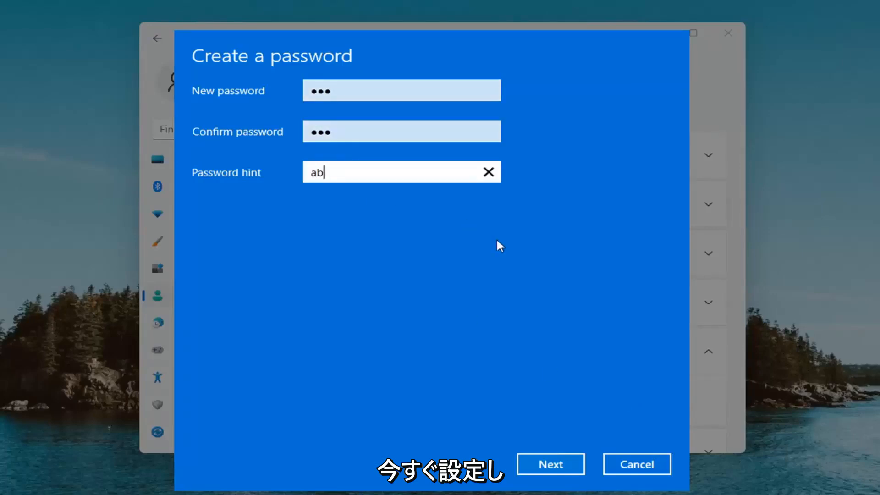
left_click(550, 464)
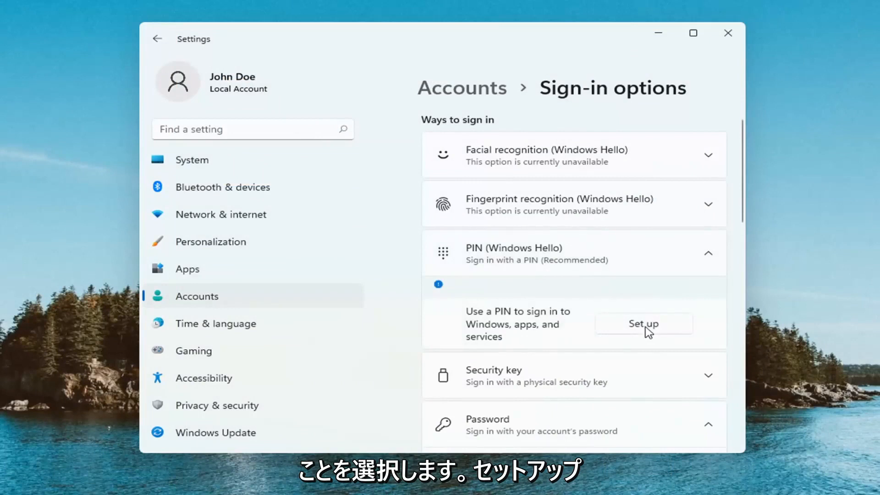
Set up a Windows Hello PIN after verifying the account password.
left_click(642, 323)
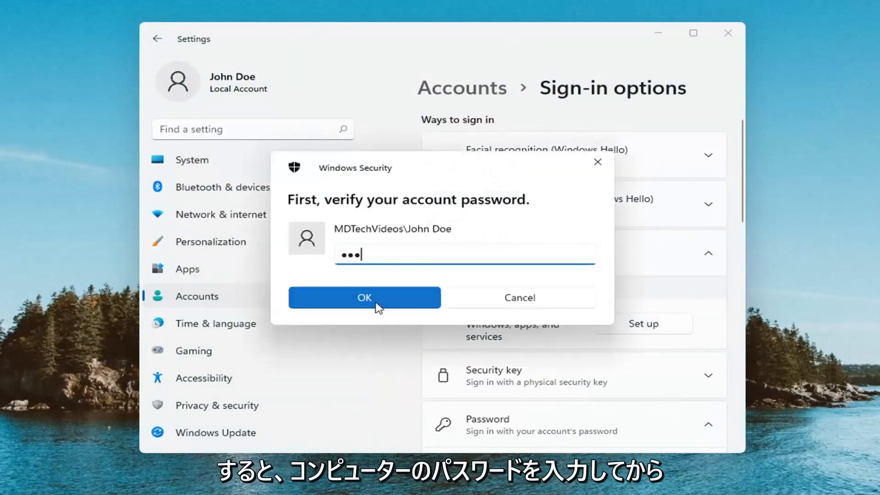
left_click(365, 297)
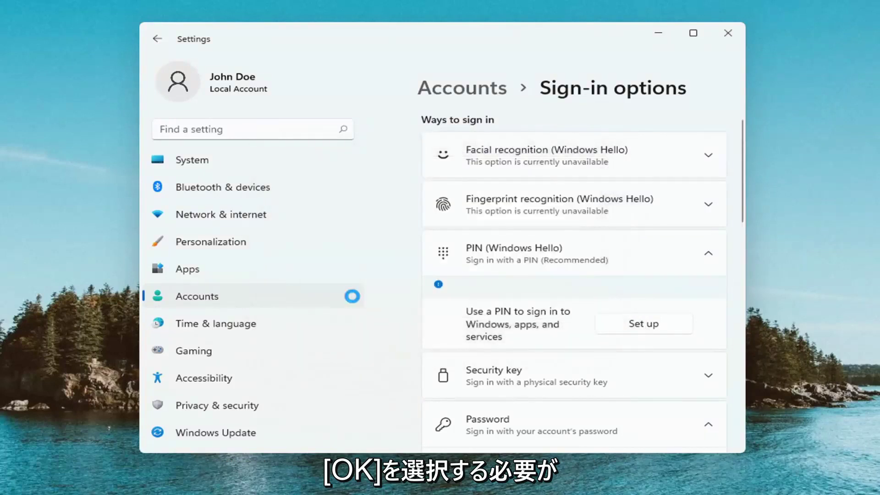
left_click(642, 323)
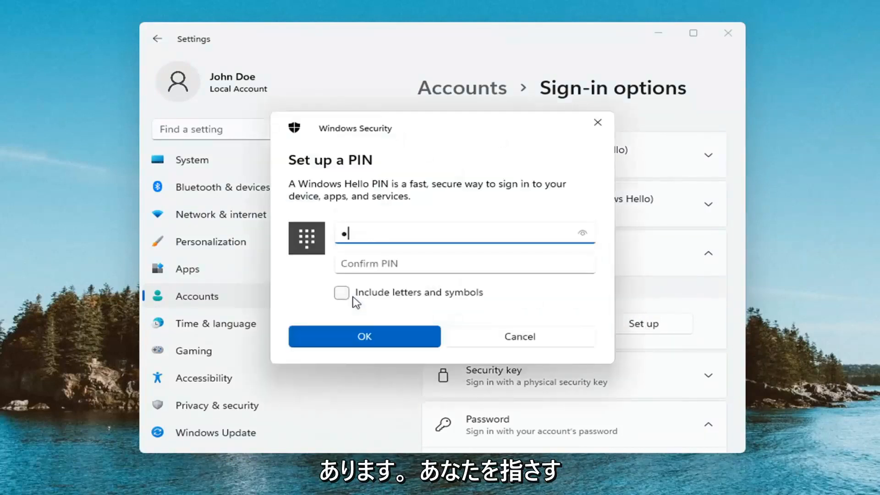
mouse_move(276, 230)
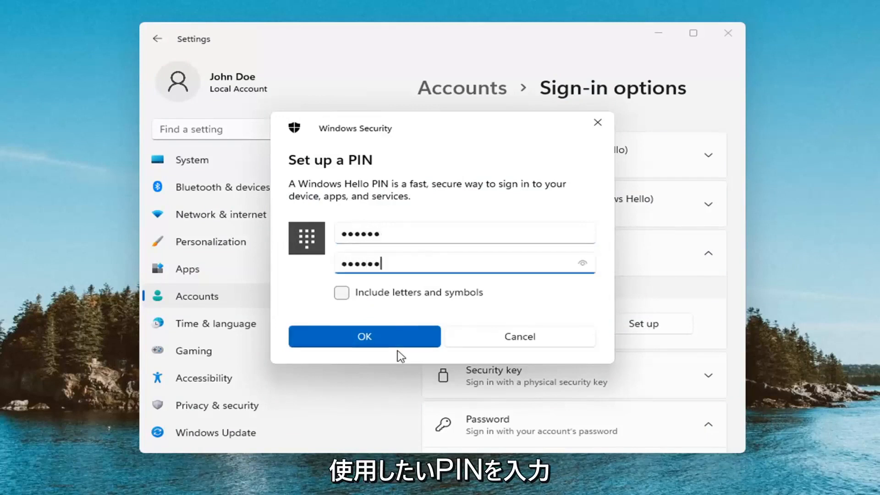
left_click(363, 336)
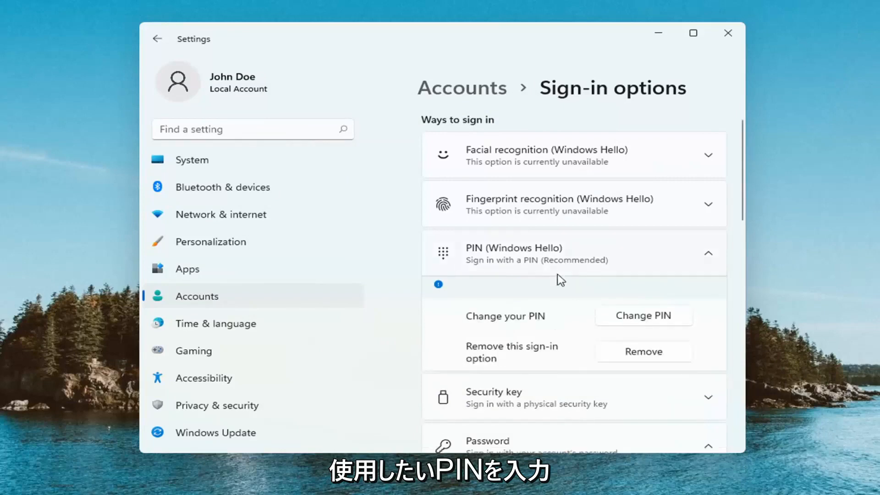
Sign out of the account from the Start power-user menu.
scroll("down", 3)
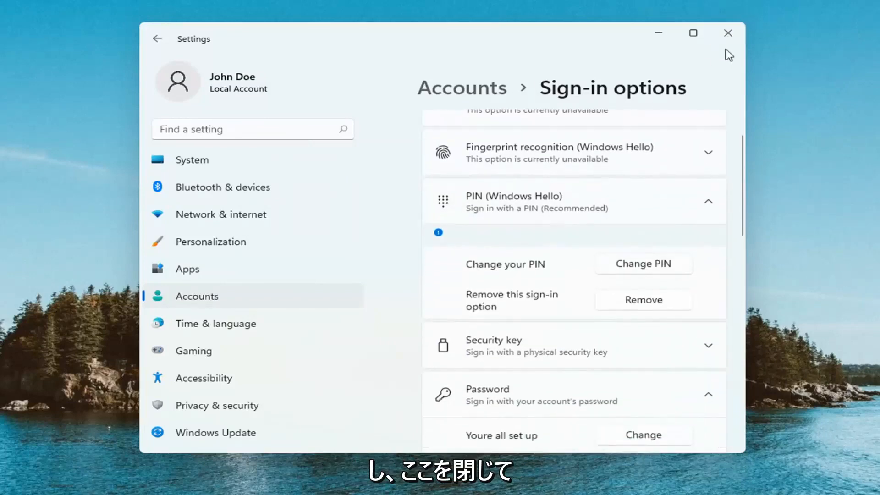
right_click(360, 482)
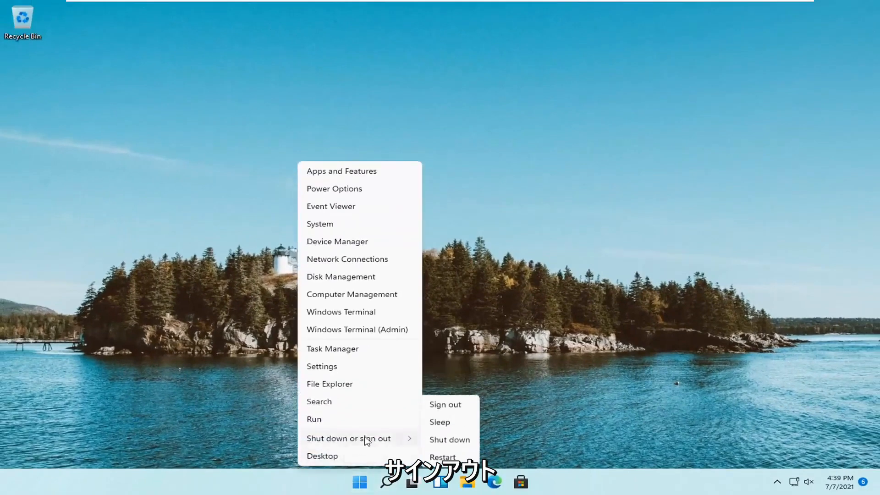
mouse_move(443, 418)
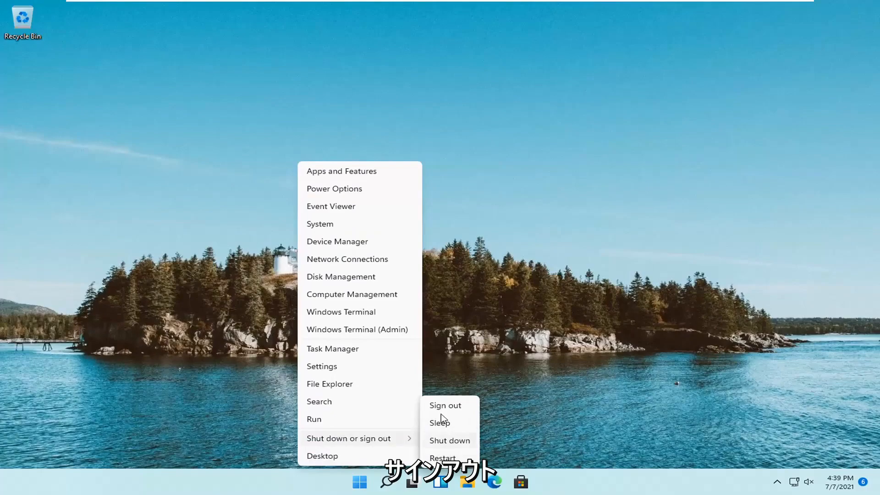
left_click(445, 404)
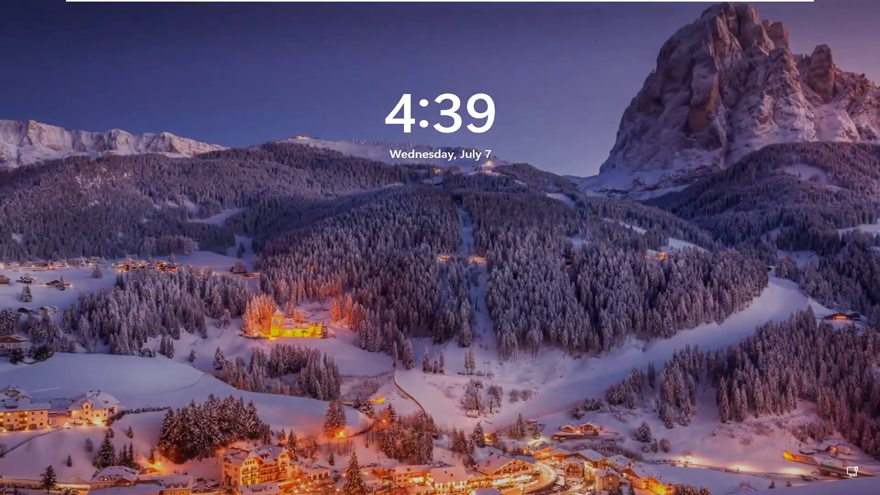
Dismiss the lock screen clock to reveal the PIN sign-in box.
scroll("up", 3)
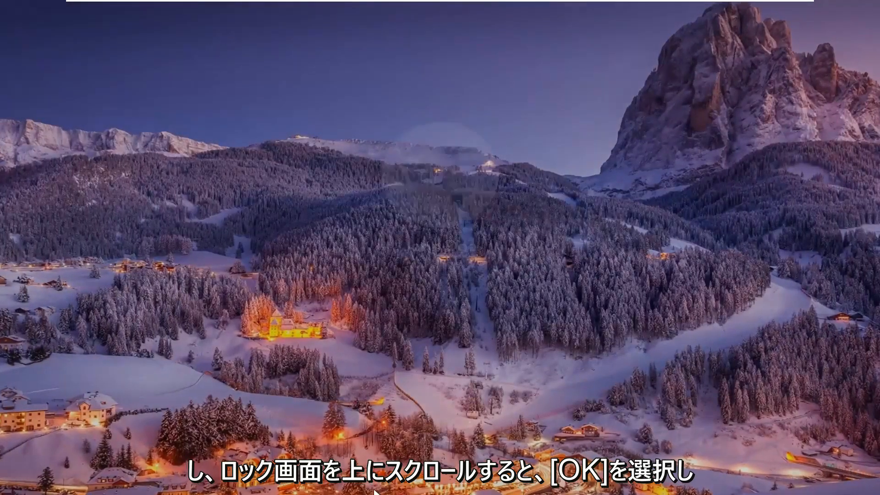
scroll("up", 3)
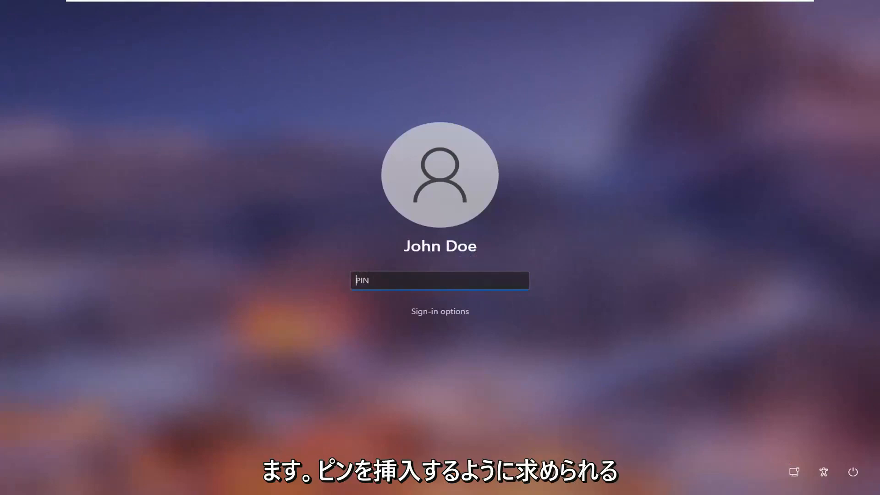